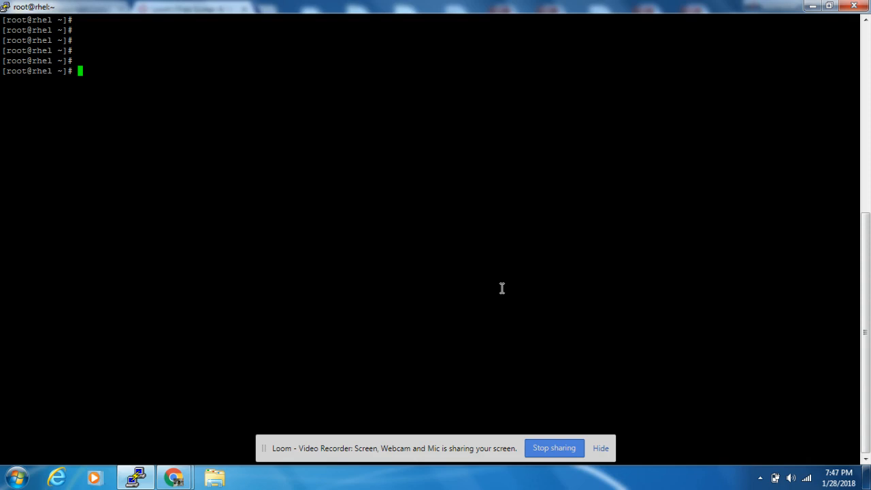
mouse_move(397, 235)
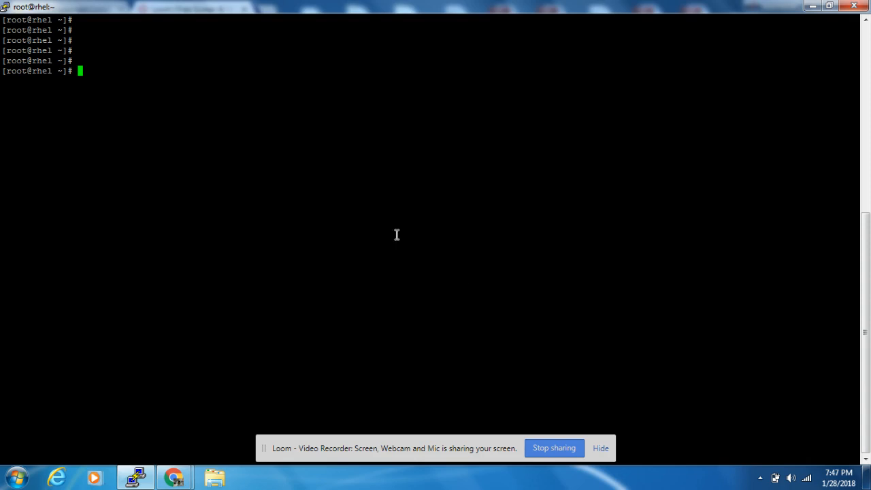
mouse_move(448, 194)
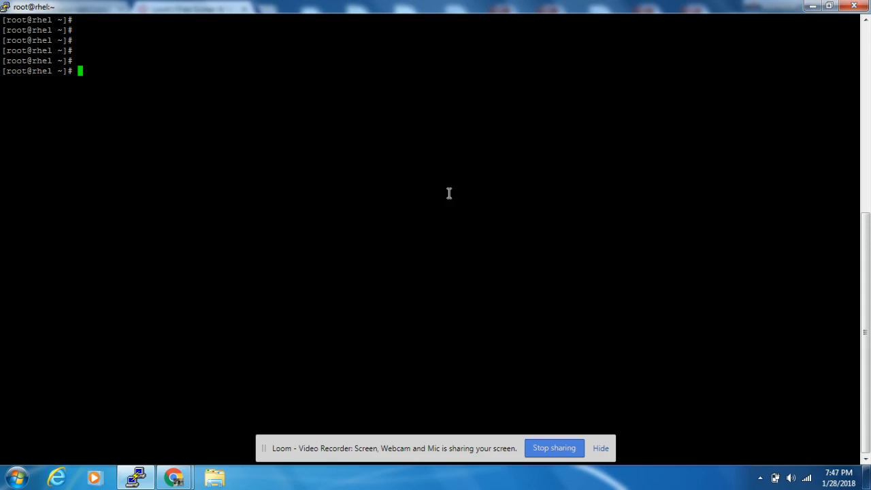
mouse_move(390, 172)
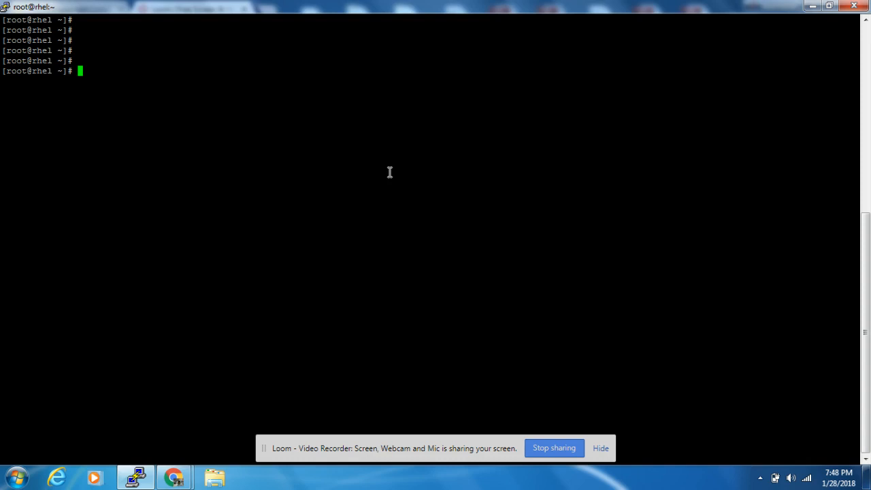
Change to /tmp and open a new myshell.sh file in vi
text(cd /tmp)
text(ls -ltr)
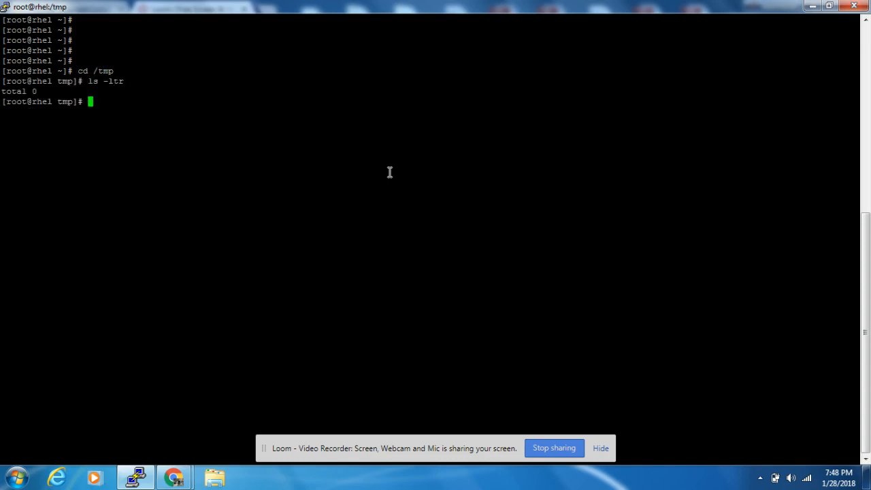
text(vi)
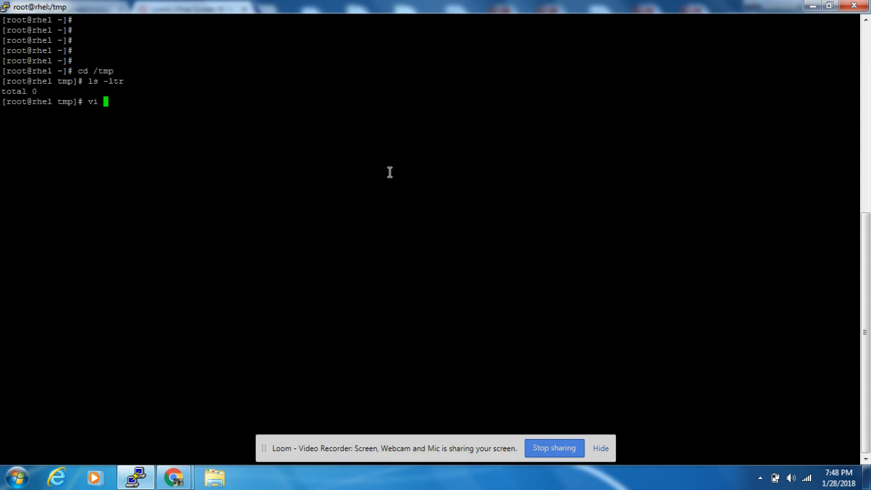
text(myshe)
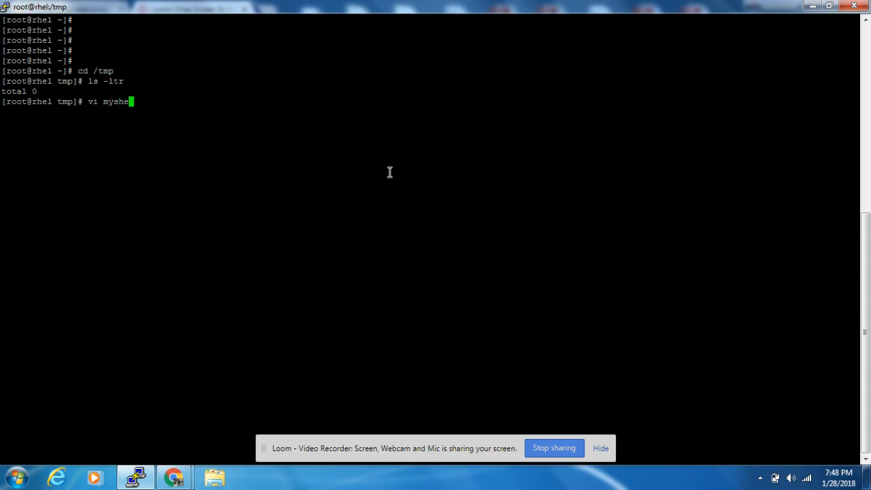
text(ll.sh)
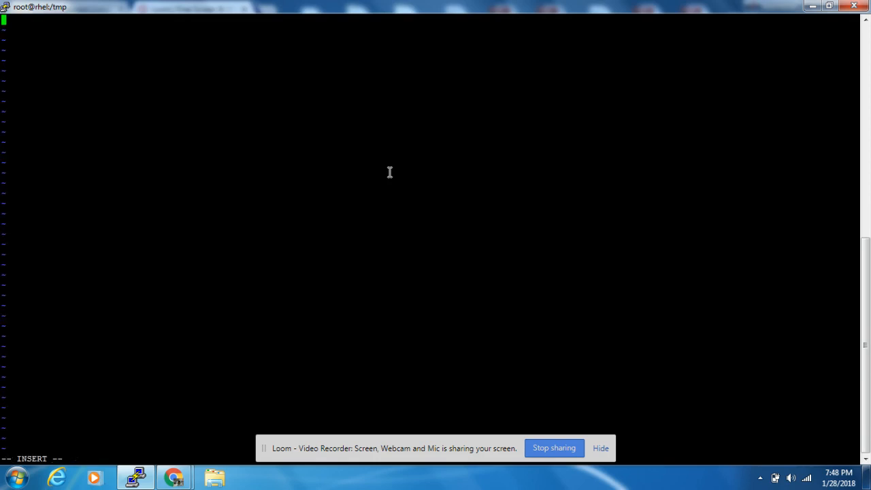
Write the line echo "Welcome to UxTechno" into the script and save it
text(echo)
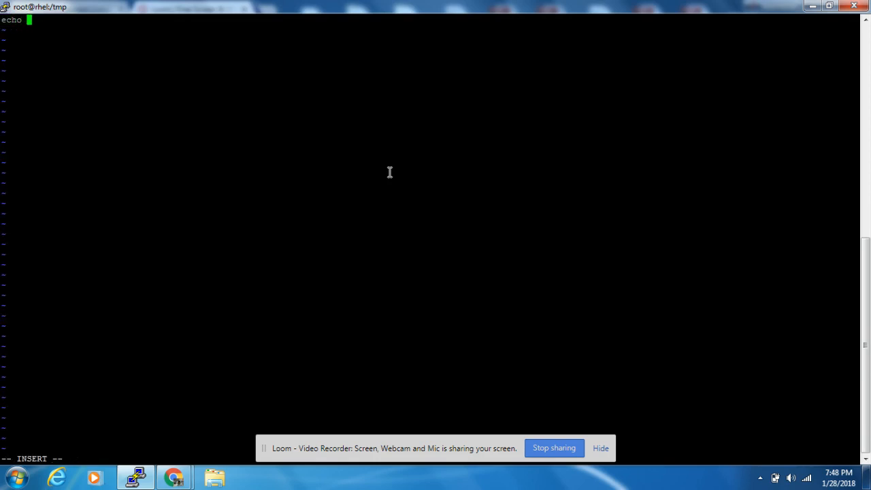
text("")
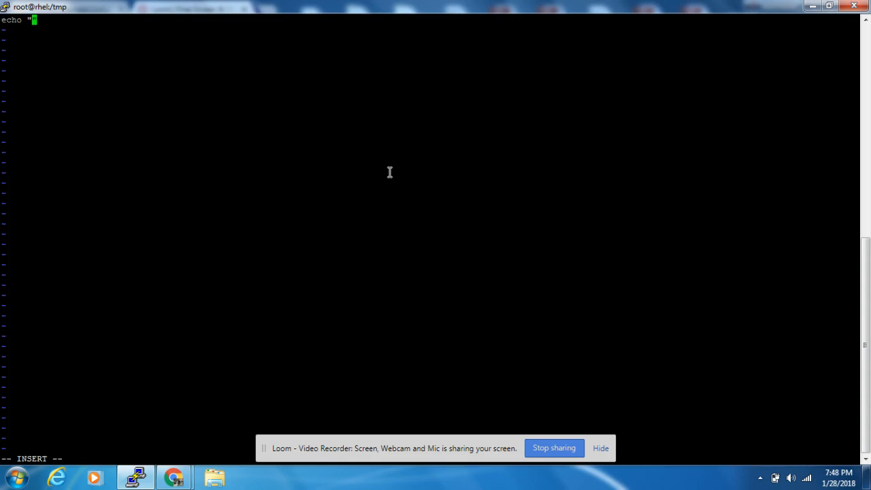
text(Wel)
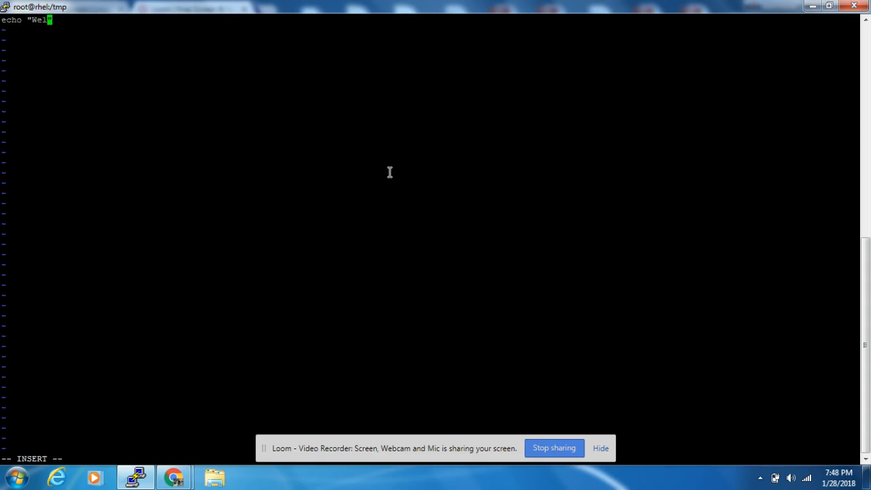
text(come)
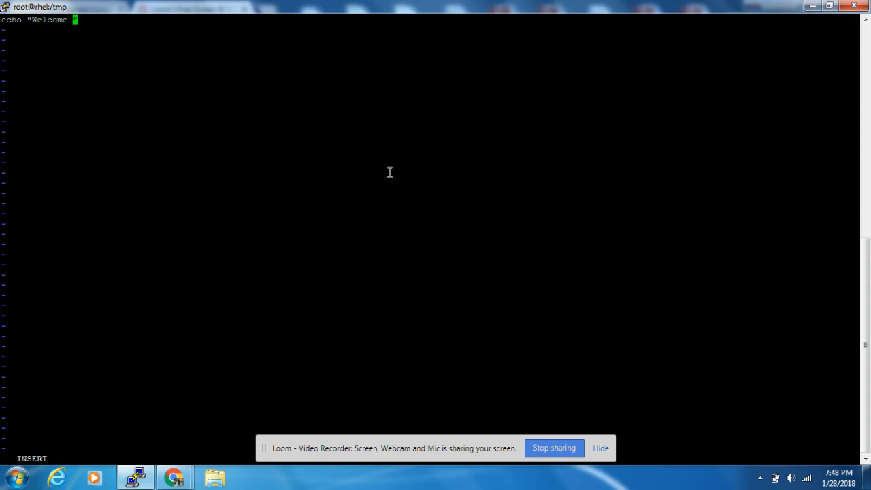
text(to)
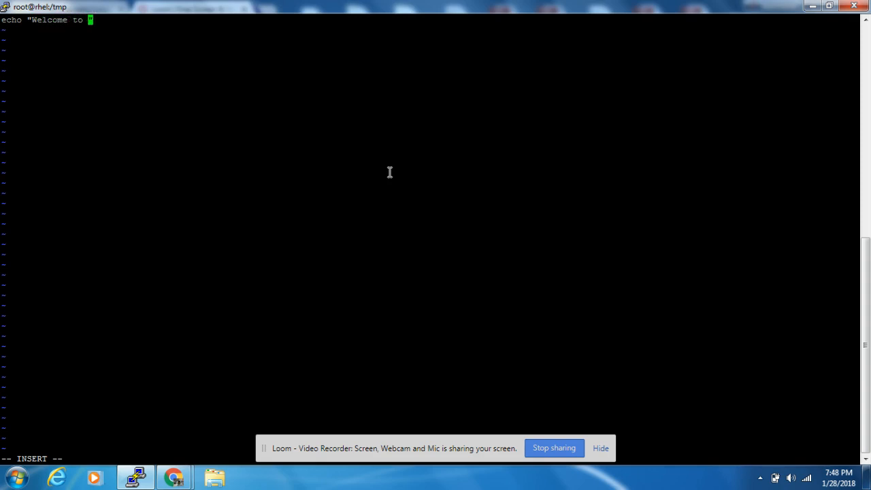
text(Ux)
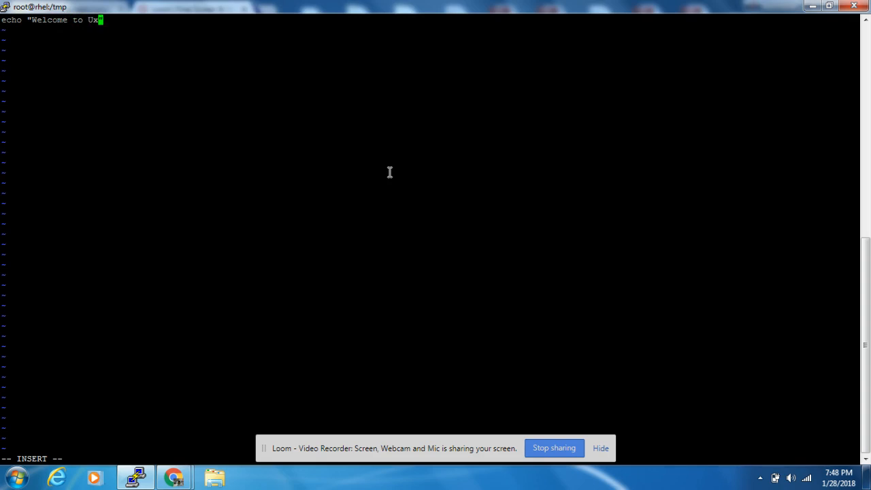
text(Techn)
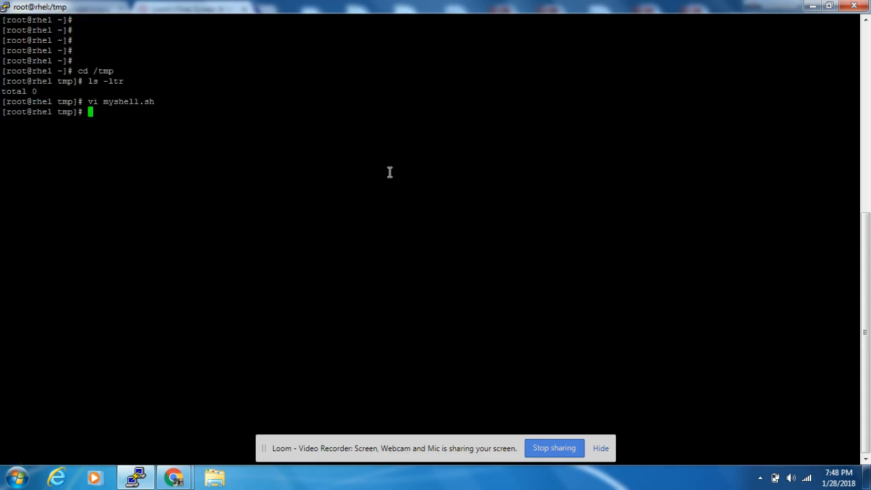
List /tmp showing myshell.sh without execute permission, then run ./myshell.sh and get Permission denied
text(ls -ltr)
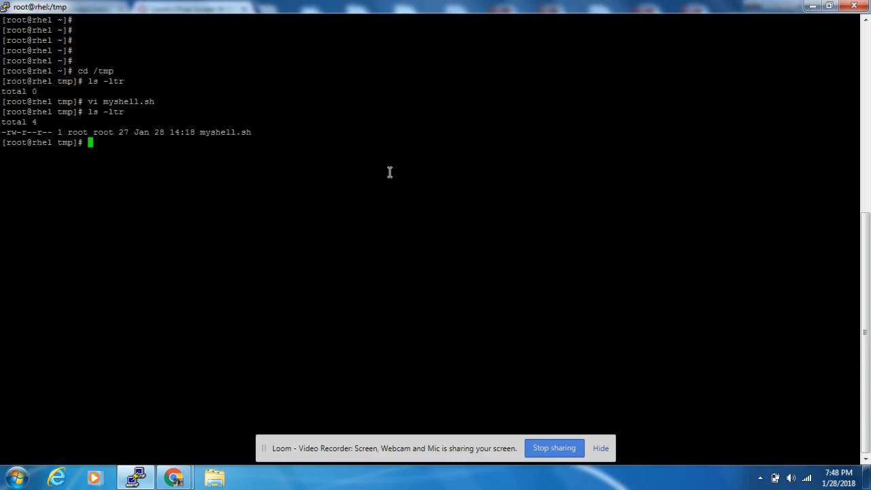
text(./)
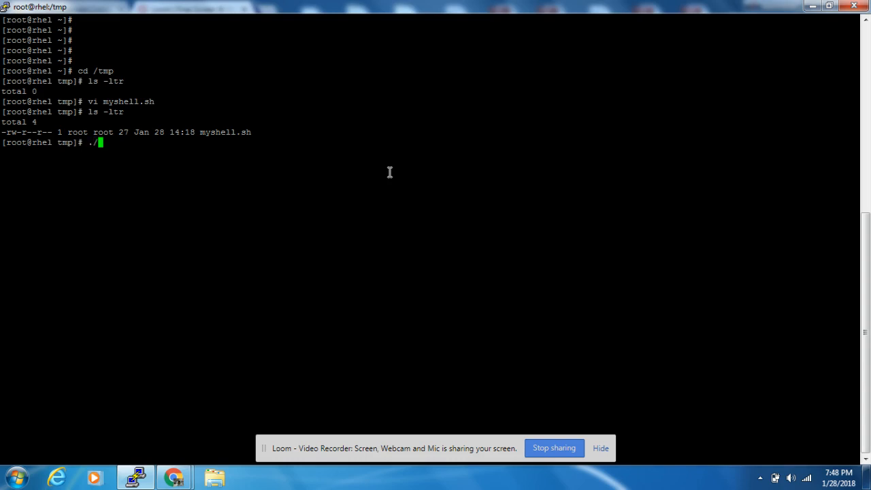
double_click(224, 132)
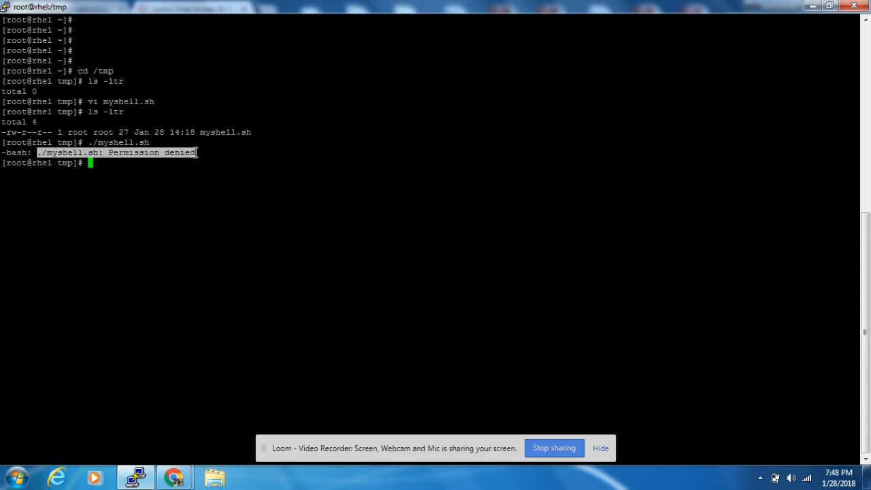
mouse_move(206, 200)
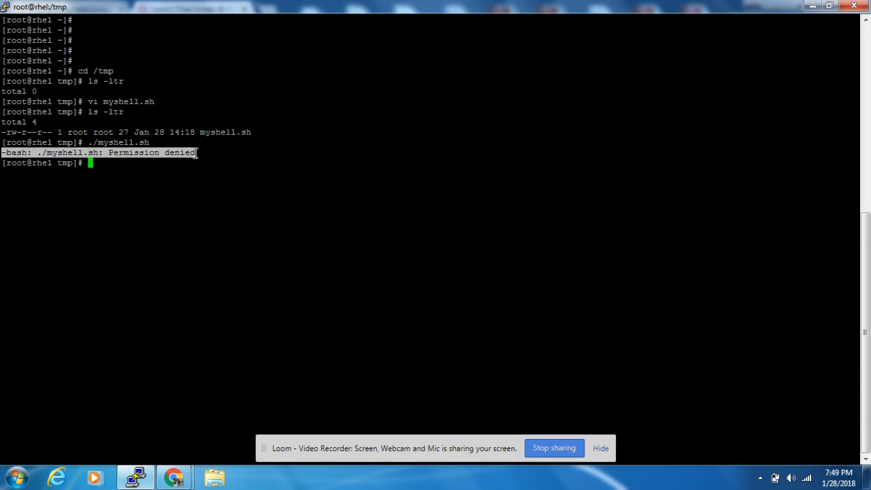
mouse_move(181, 175)
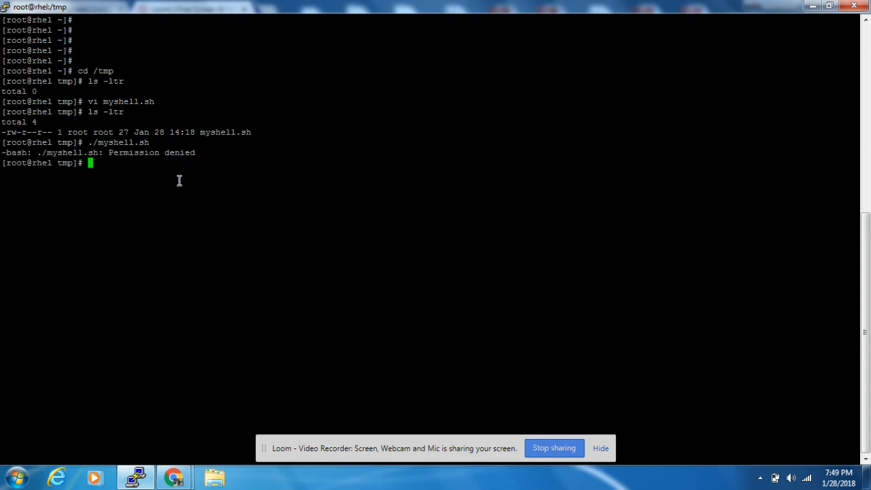
Make myshell.sh executable with chmod +x, then run it to print 'Welcome to UxTechno'
text(chm)
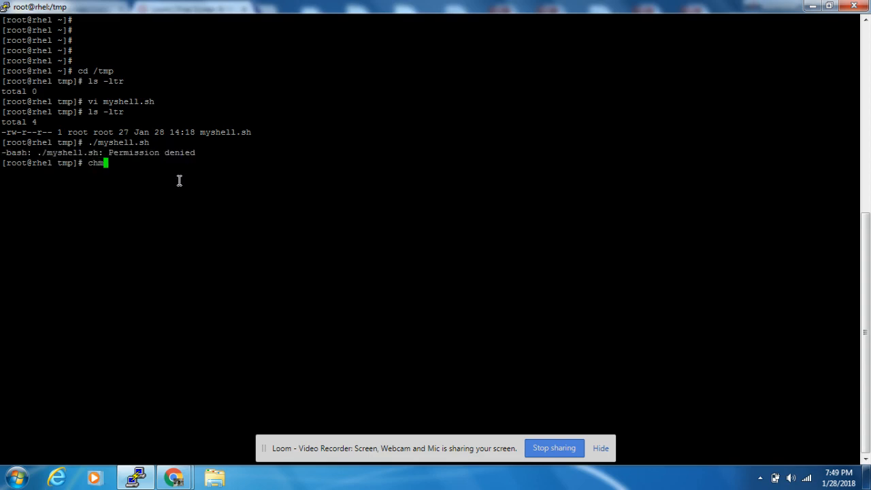
text(od)
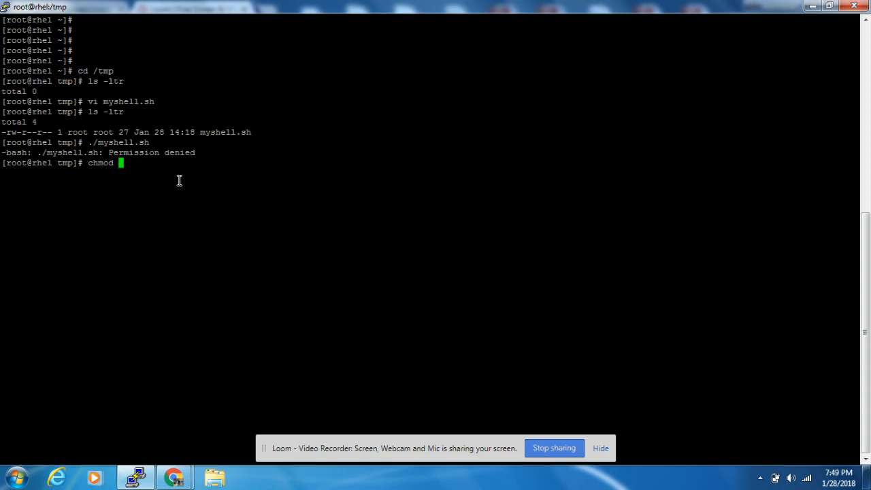
text(+)
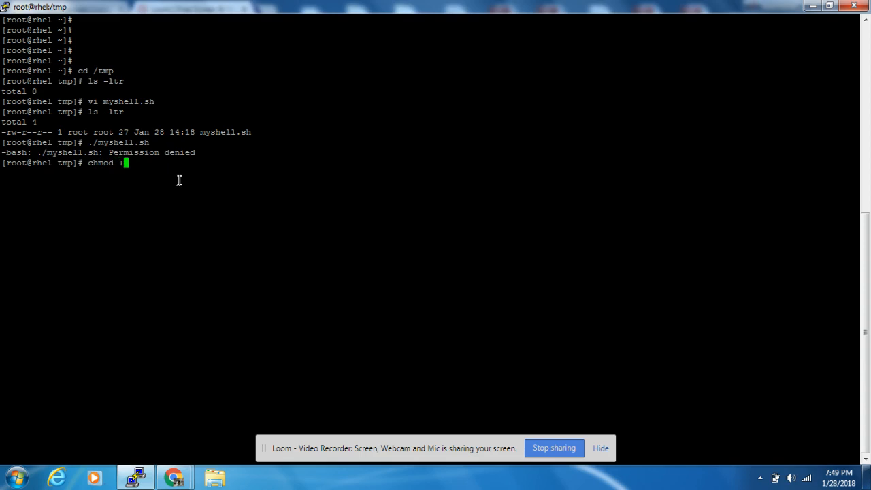
text(x)
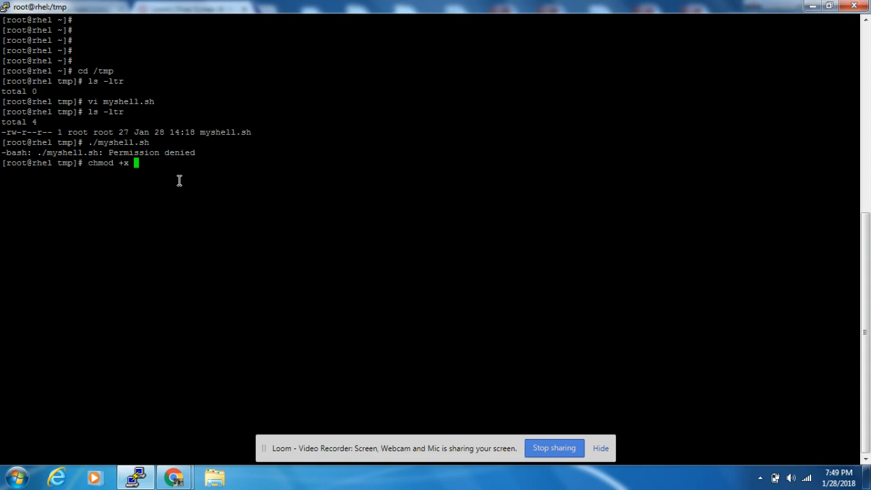
text(myshell.sh)
text(ls -ltr)
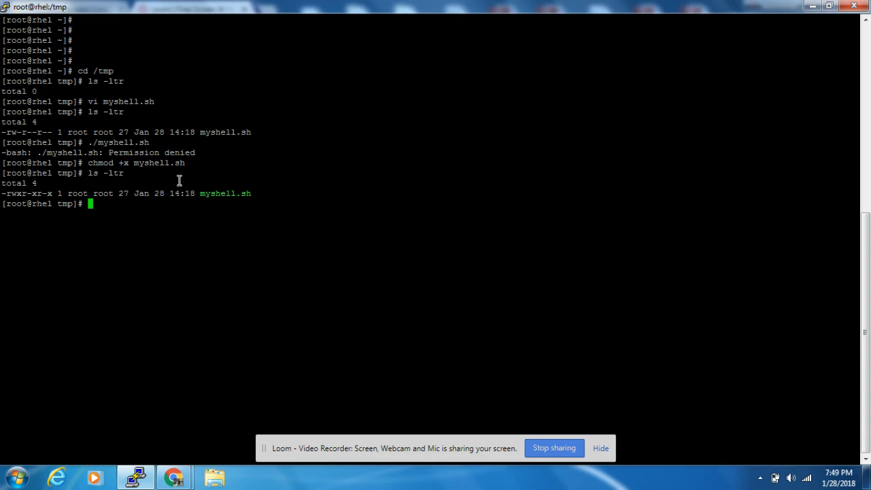
mouse_move(19, 194)
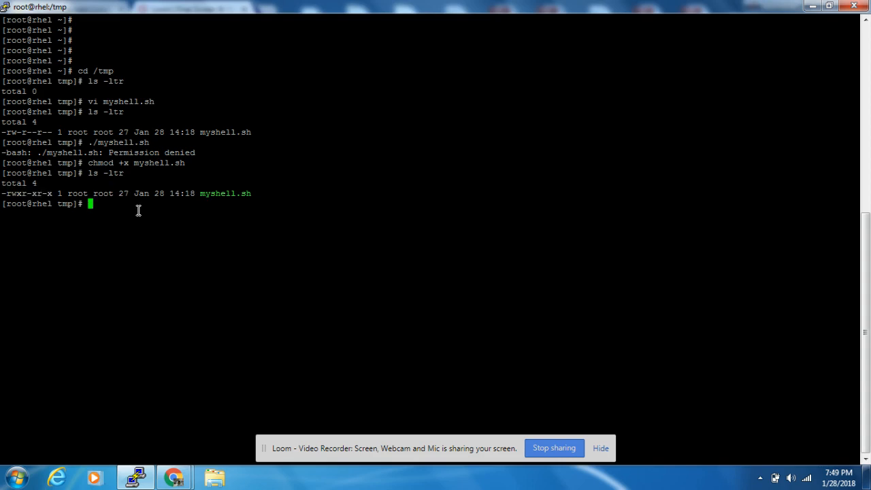
text(./m)
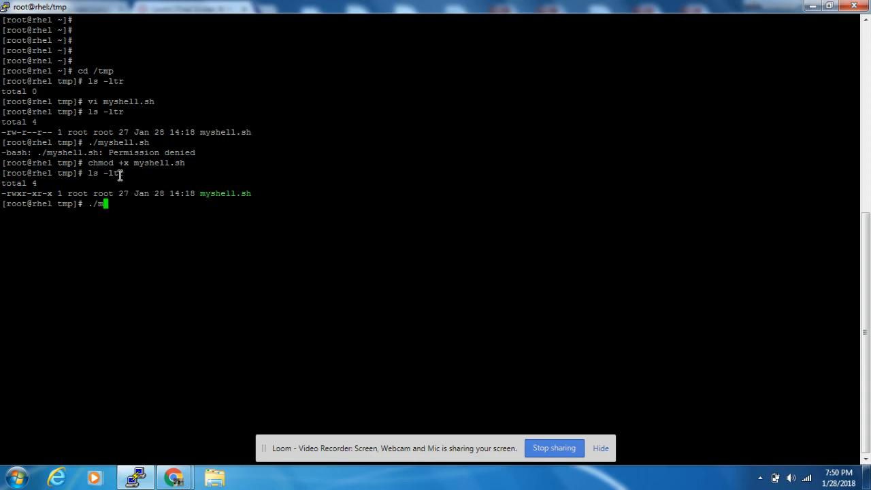
text(yshell.sh)
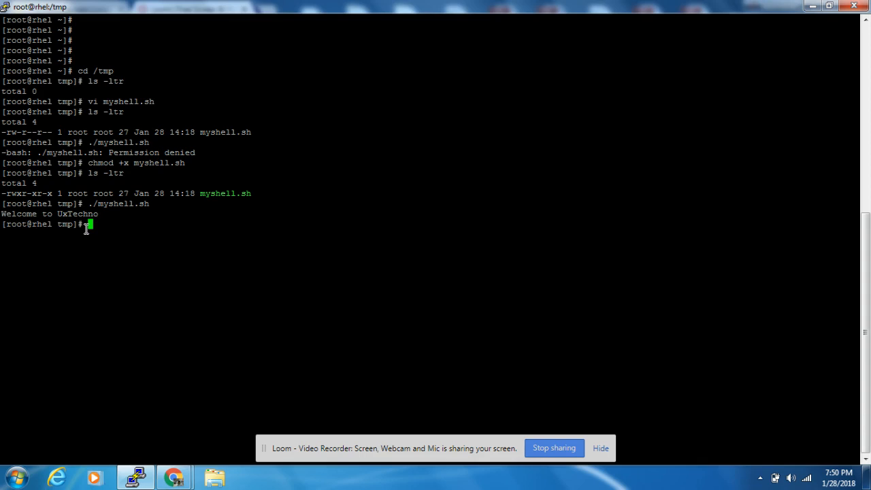
Run id to show the session user is root with uid=0 and gid=0
text(:)
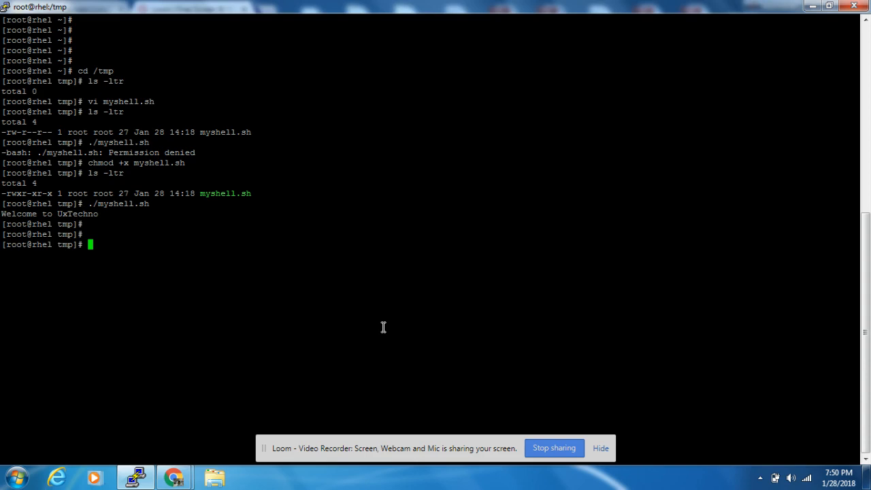
mouse_move(387, 330)
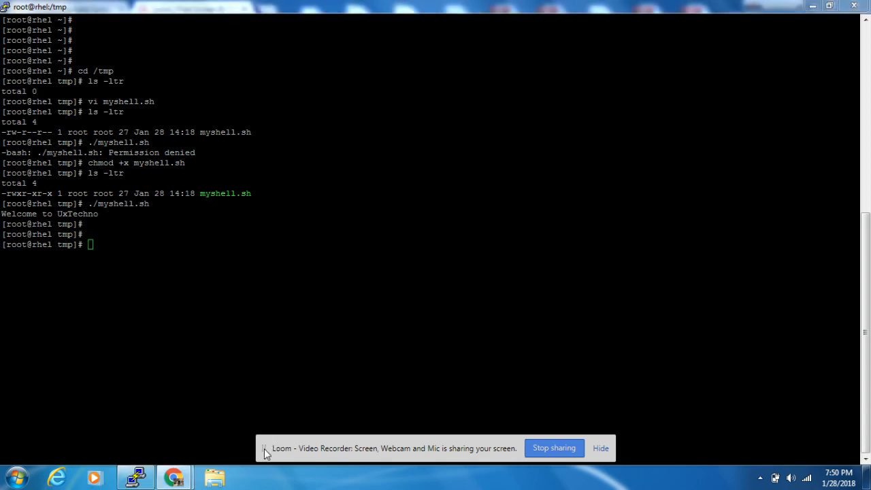
mouse_move(173, 477)
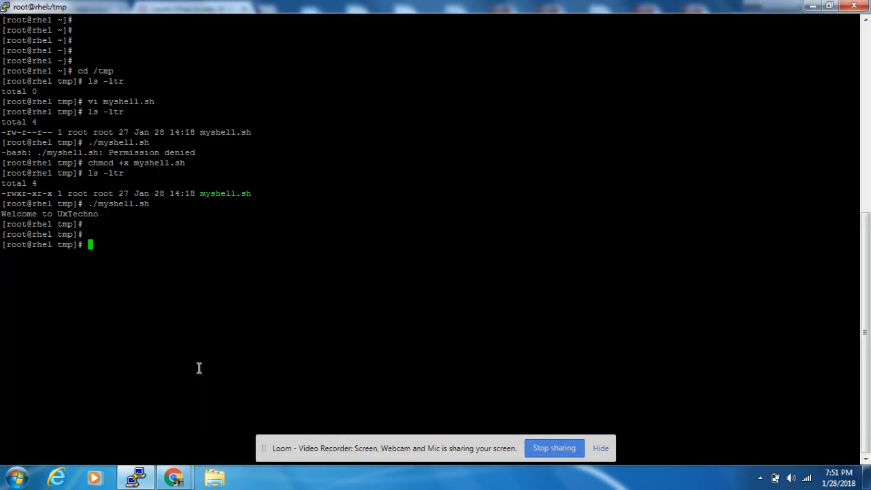
text(id)
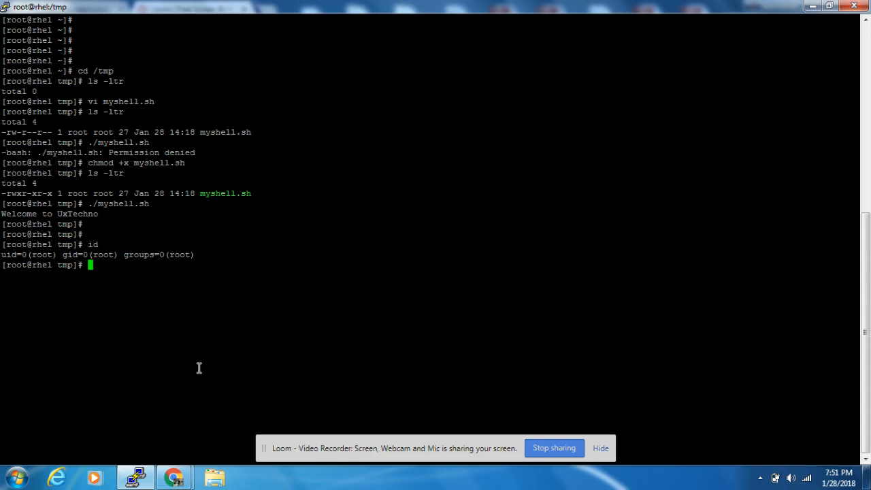
Create the myfolder directory in /tmp and list it
text(mkd)
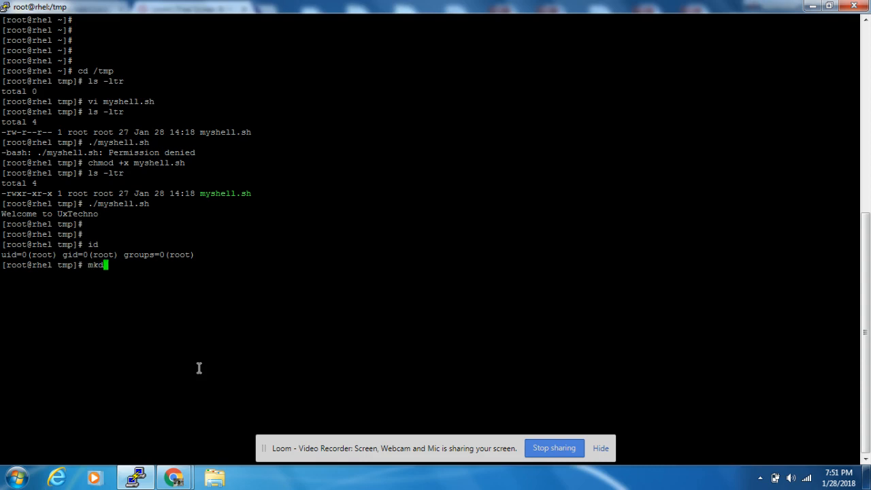
text(ir)
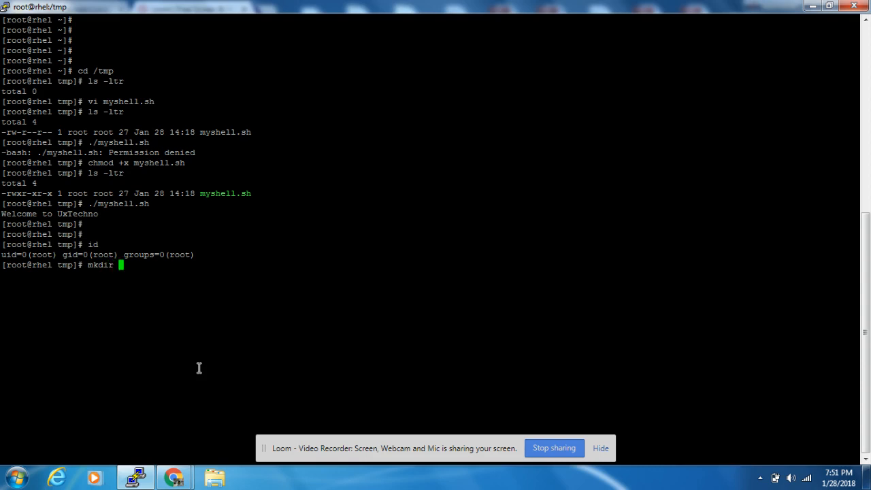
text(myfolder)
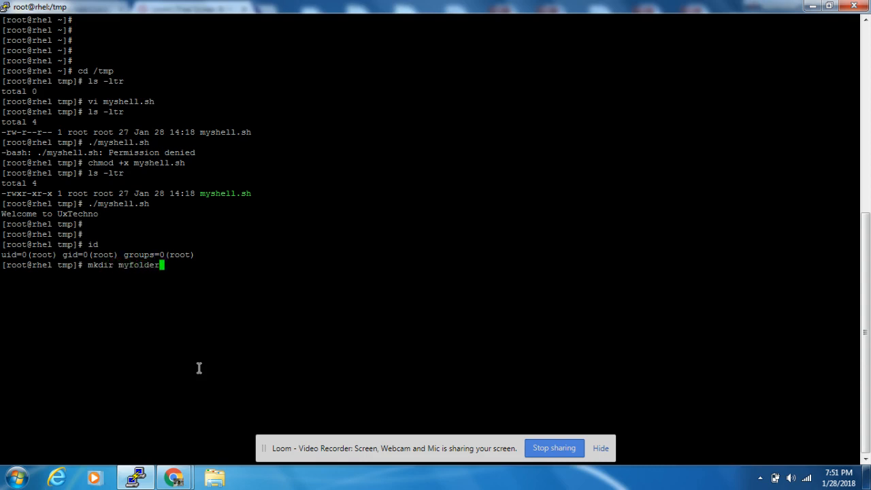
text(ls -ltr)
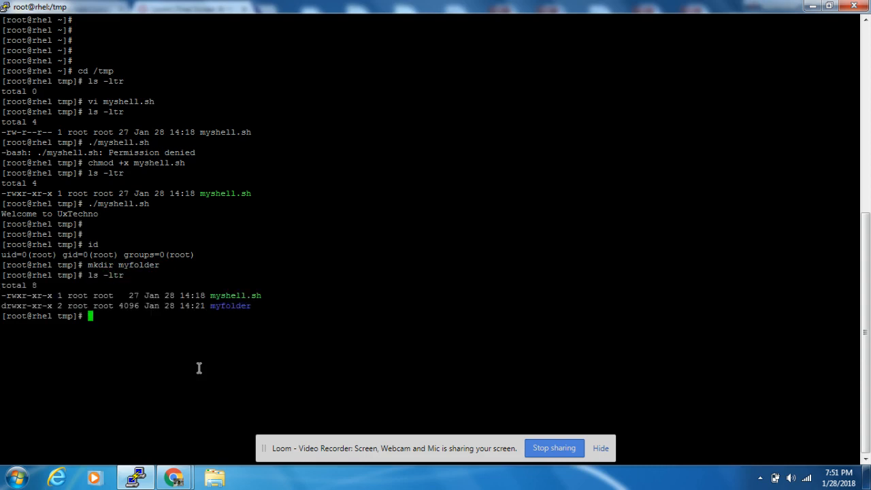
Restrict myfolder to owner-only access with chmod 700 (drwx------)
text(chm)
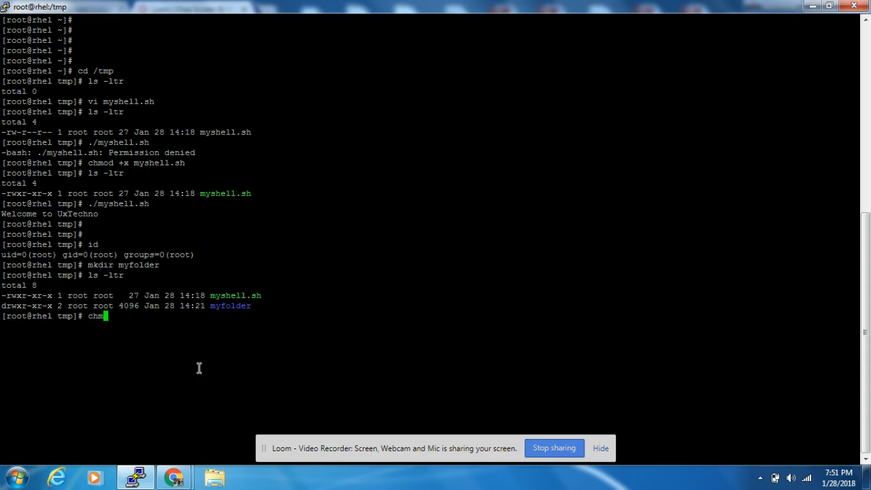
text(od)
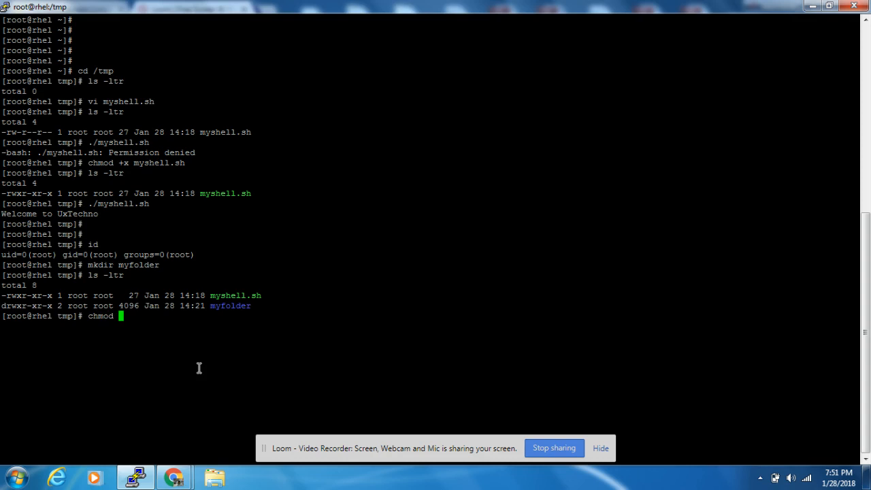
text(700 myfolder/)
text(ls -ltr)
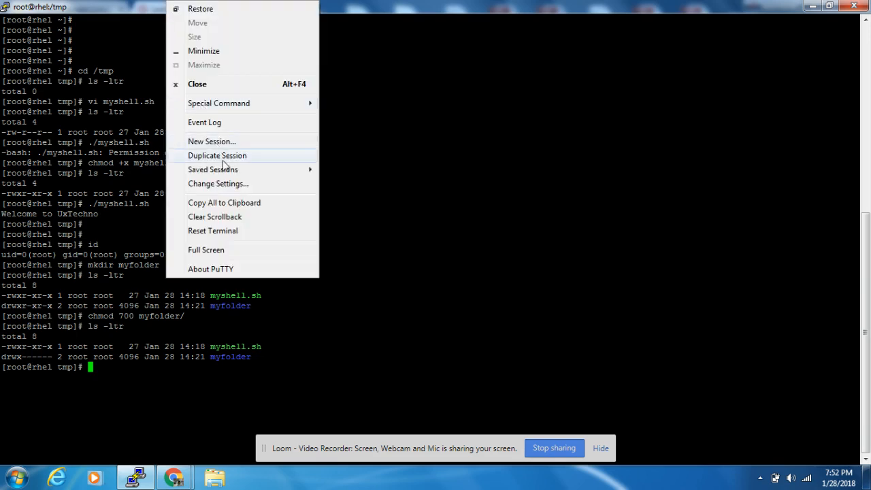
Open a second session to the server and log in as ec2-user
click(217, 156)
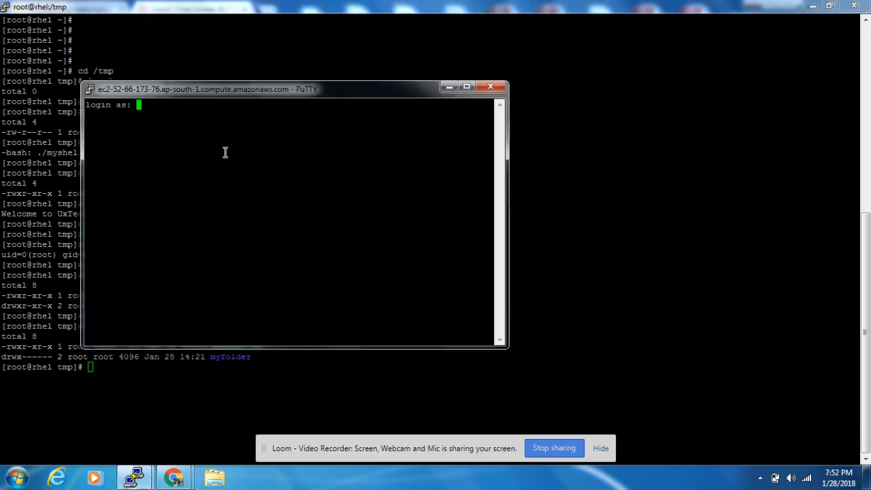
text(ec2)
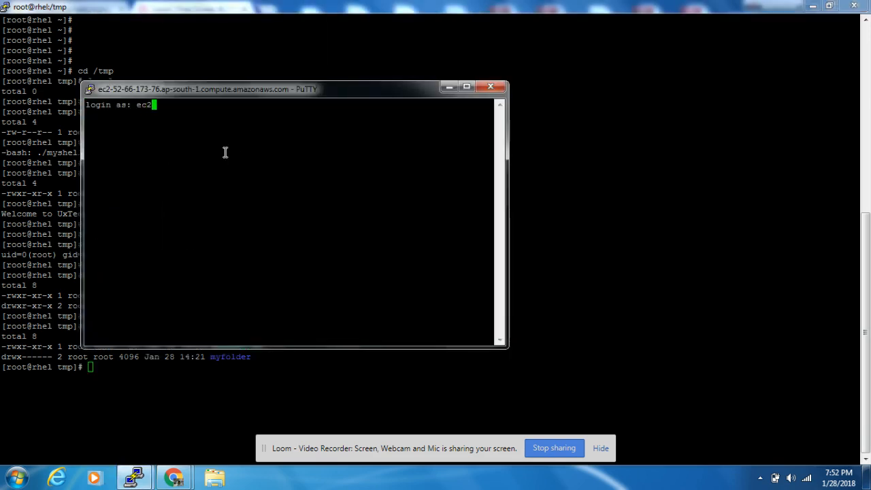
text(-se)
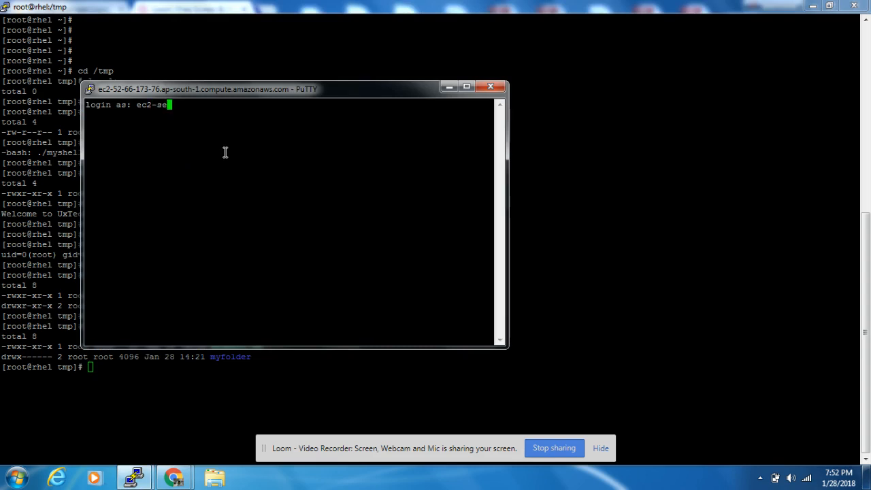
text(user)
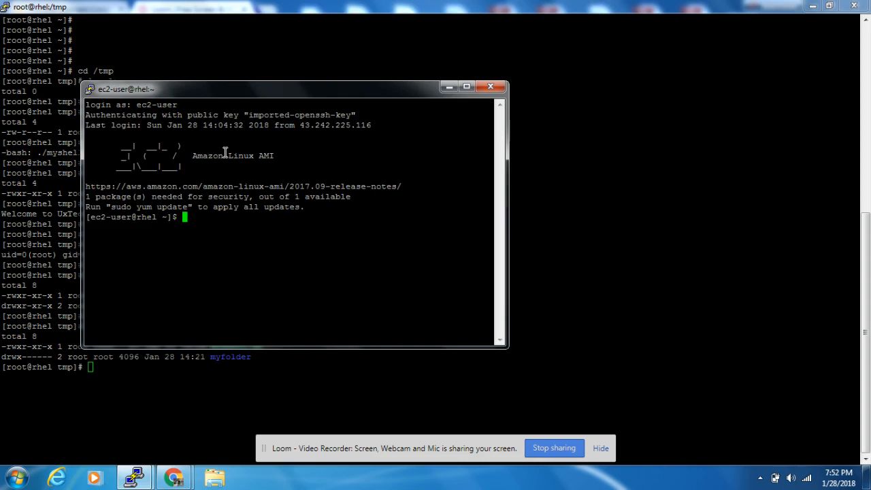
text(sudo su -)
text(su  - manmohan)
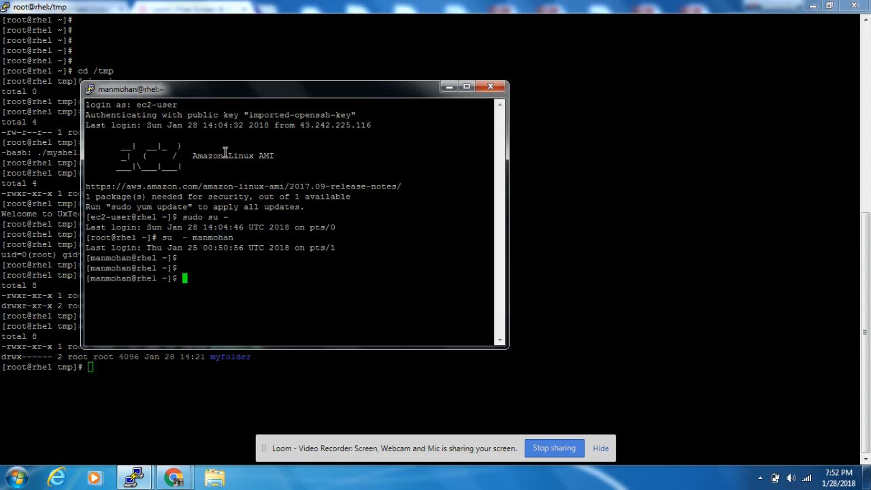
As the normal user, go to /tmp and list root's myfolder
text(cd /tmp)
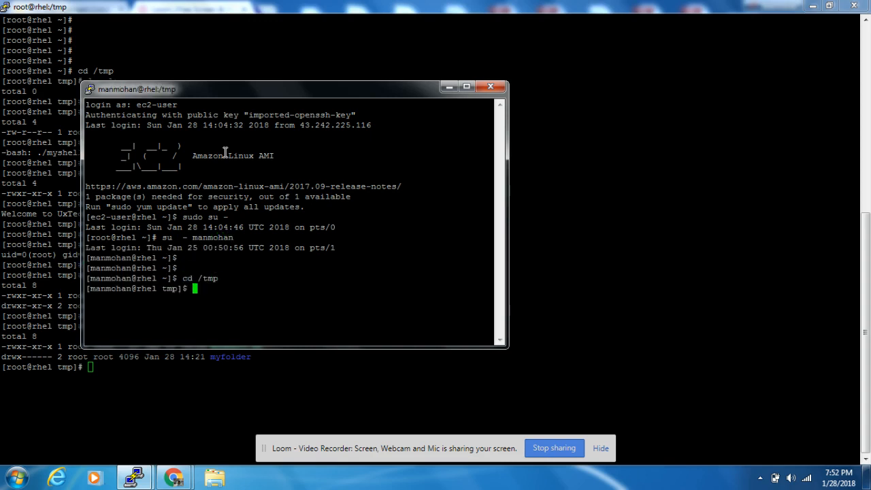
text(ls -ltr)
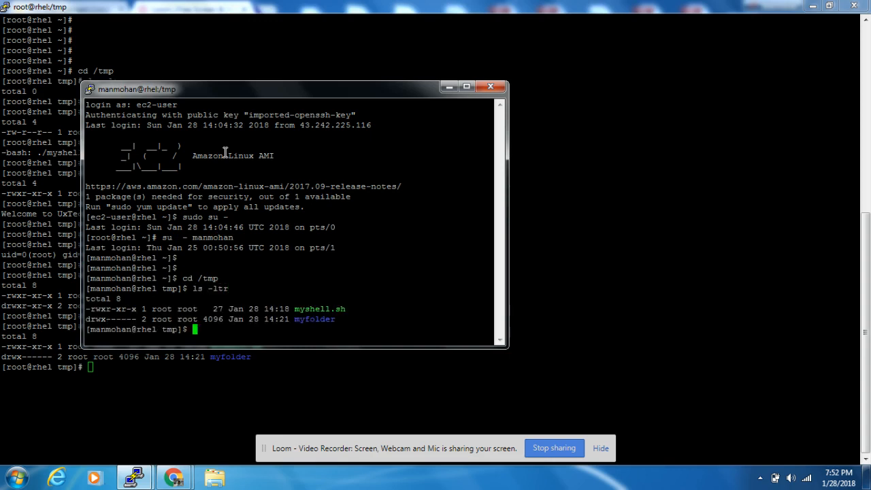
text(ls -)
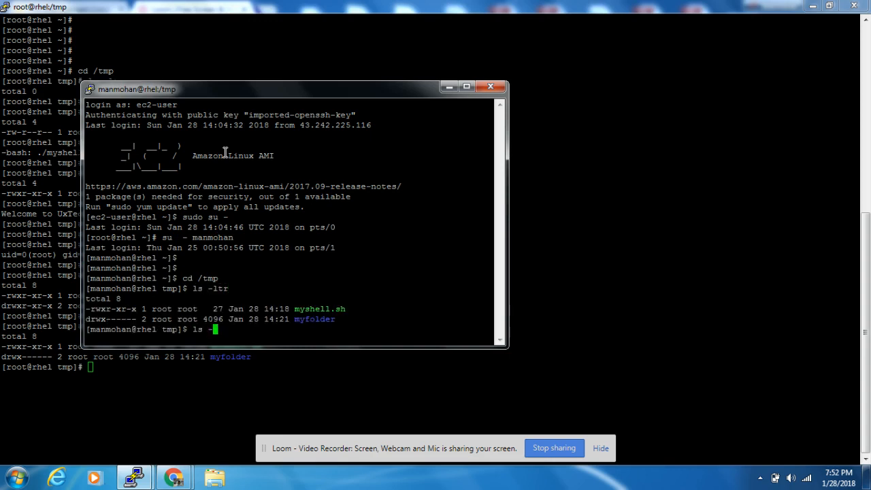
text(tr)
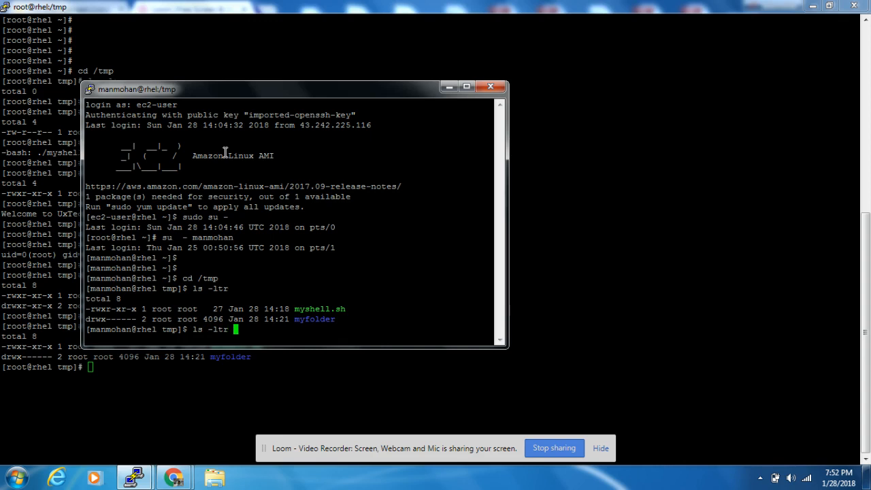
text(myd)
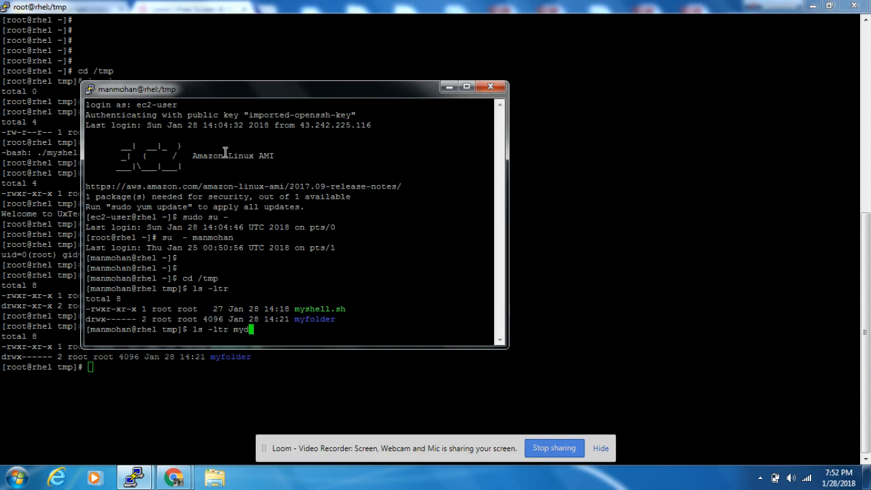
key(BackSpace)
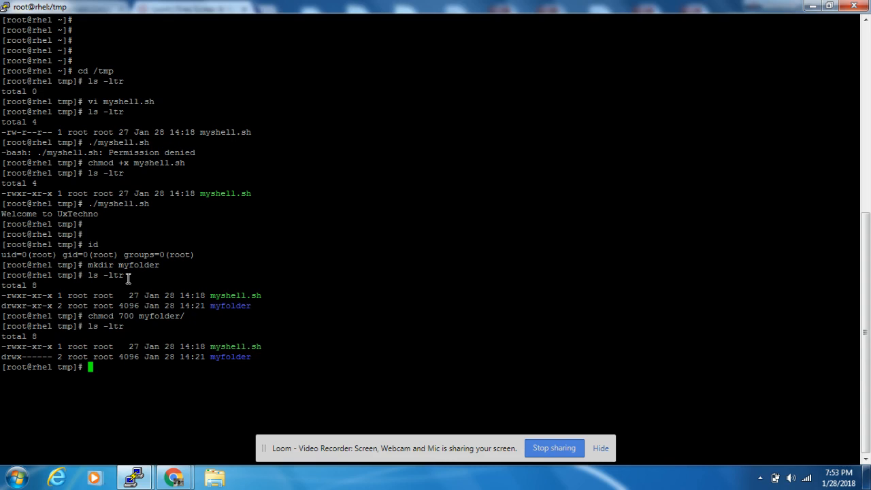
As root, run chmod o+rx on myfolder so it lists as drwx---r-x
text(chmod o)
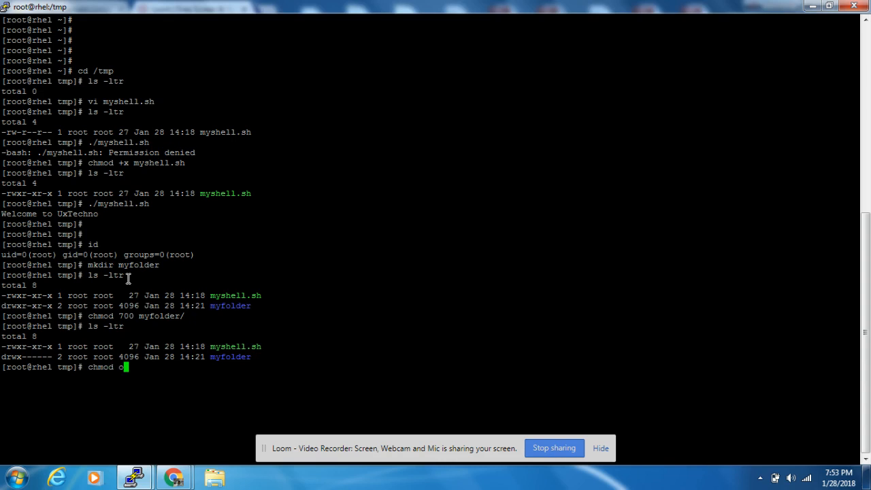
text(+)
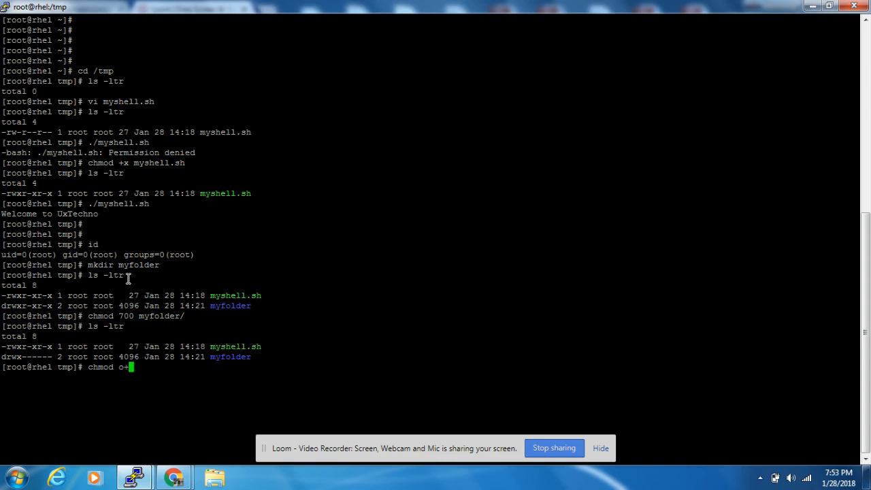
text(rx)
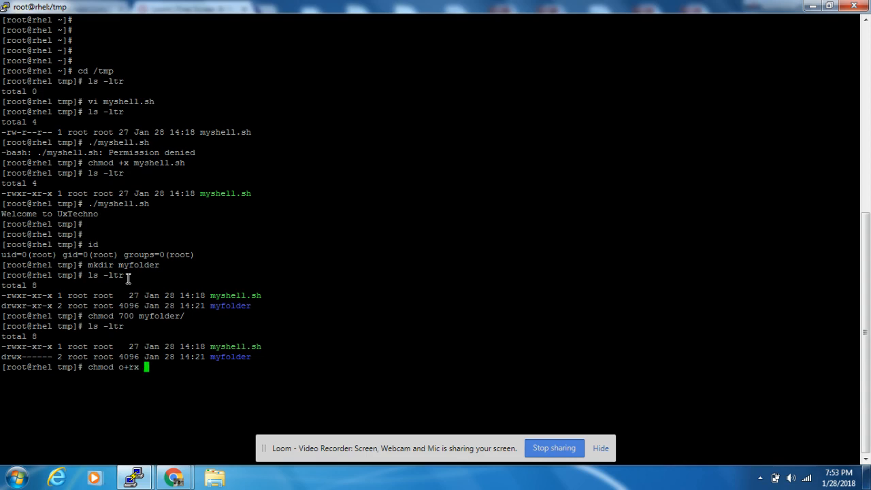
text(myfolder/)
text(ls -ltr)
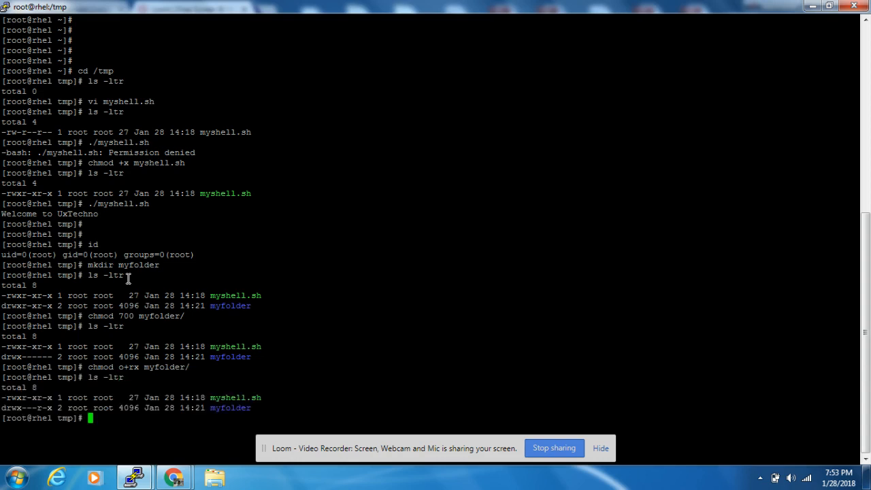
mouse_move(121, 281)
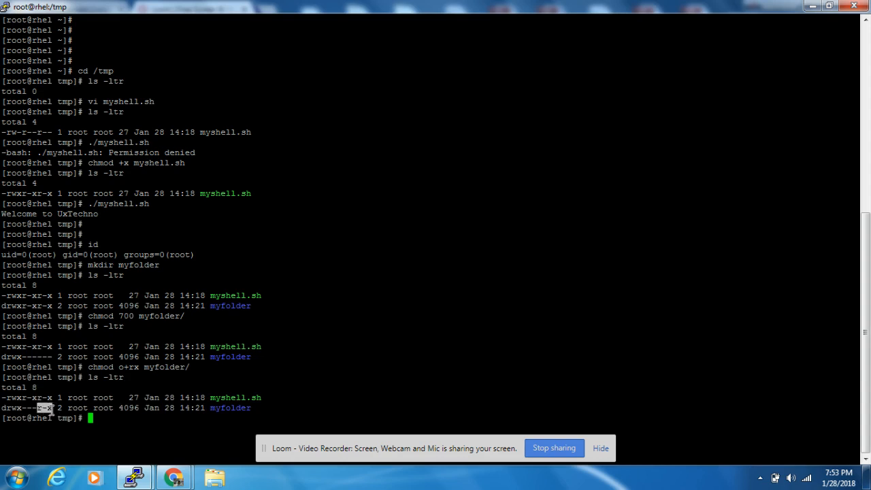
mouse_move(116, 430)
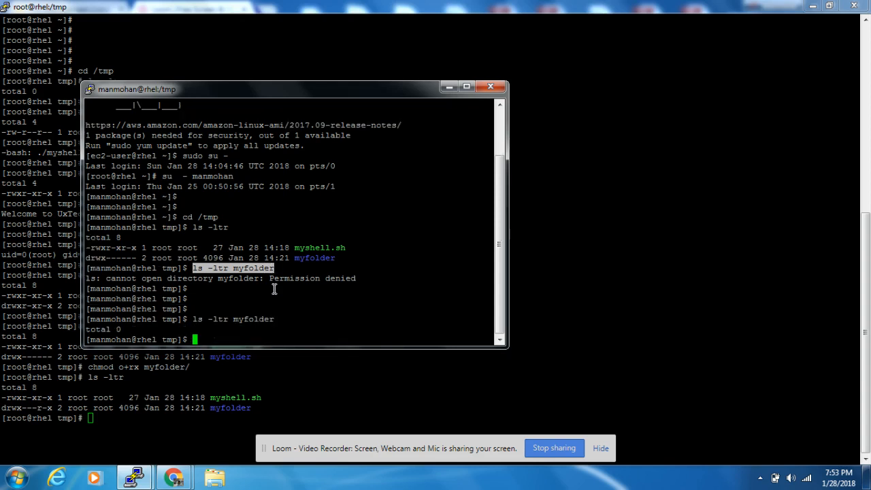
As manmohan, change into the myfolder directory
text(cd)
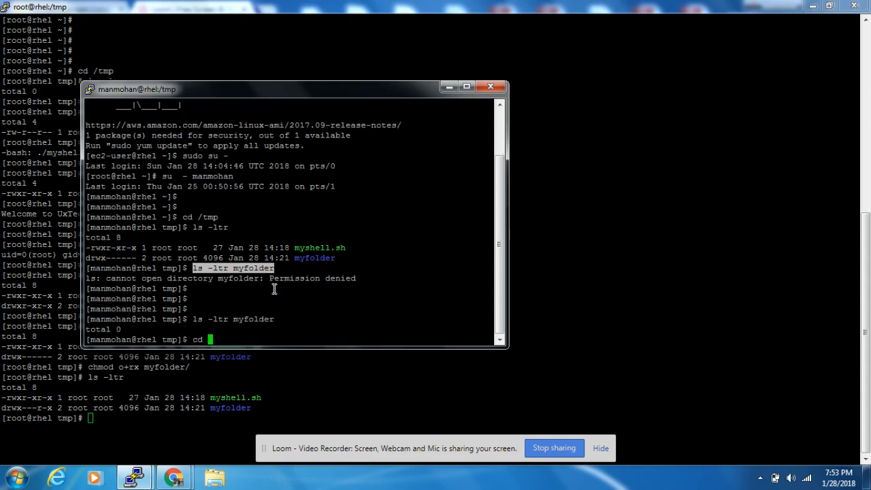
text(/myfolder)
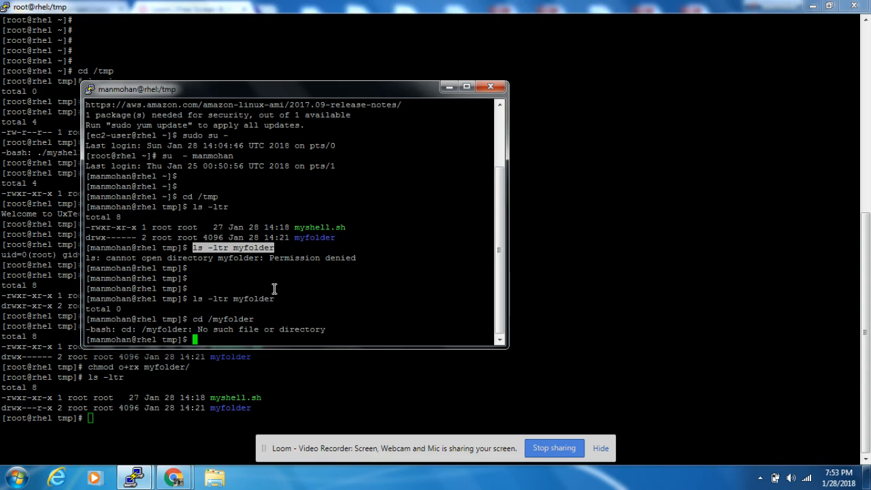
text(cd myd)
text(vi 1)
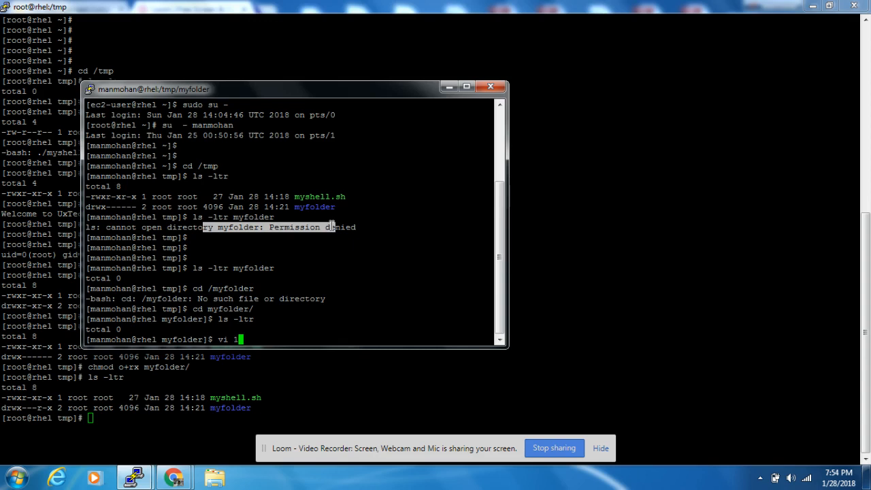
Open 1.txt in vi, type Hello, and try to save it
text(.)
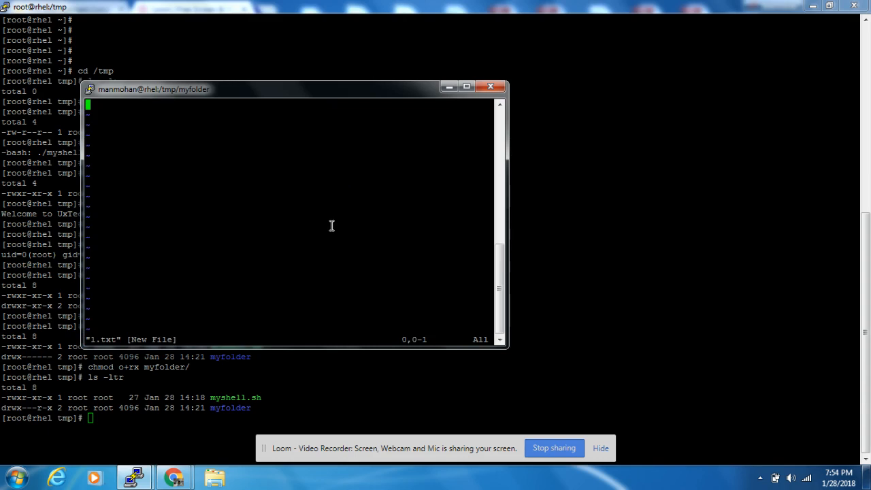
text(Help)
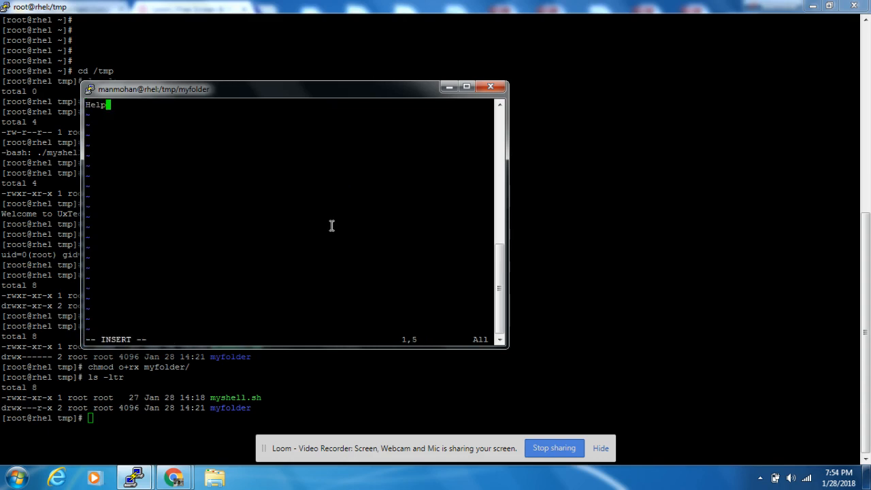
text(lo)
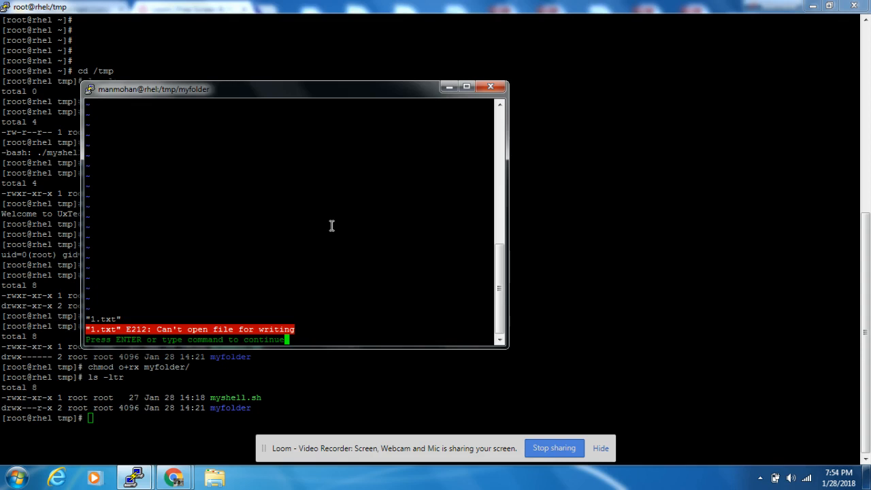
mouse_move(272, 396)
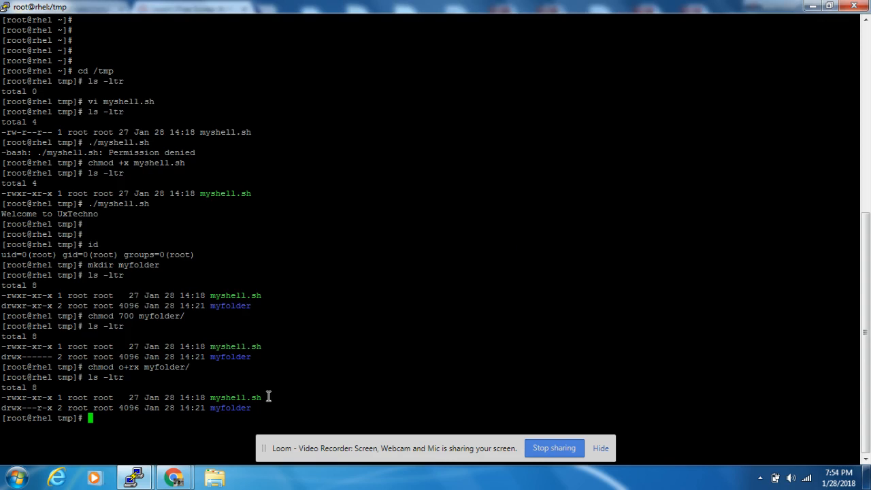
As root, run chmod o+rwx on myfolder
text(chmp)
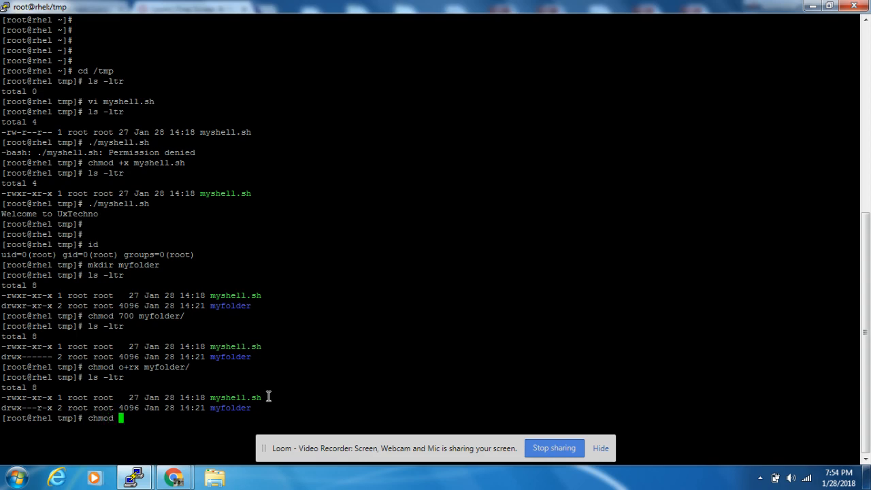
text(o+)
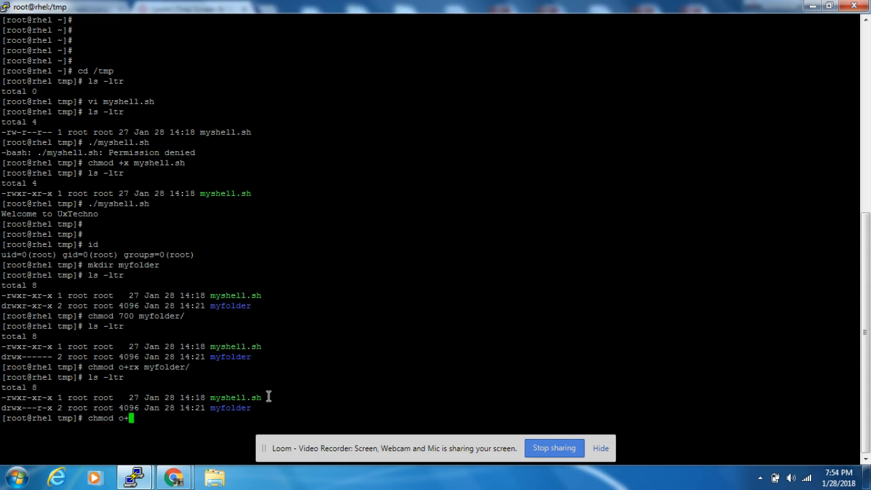
text(rwx)
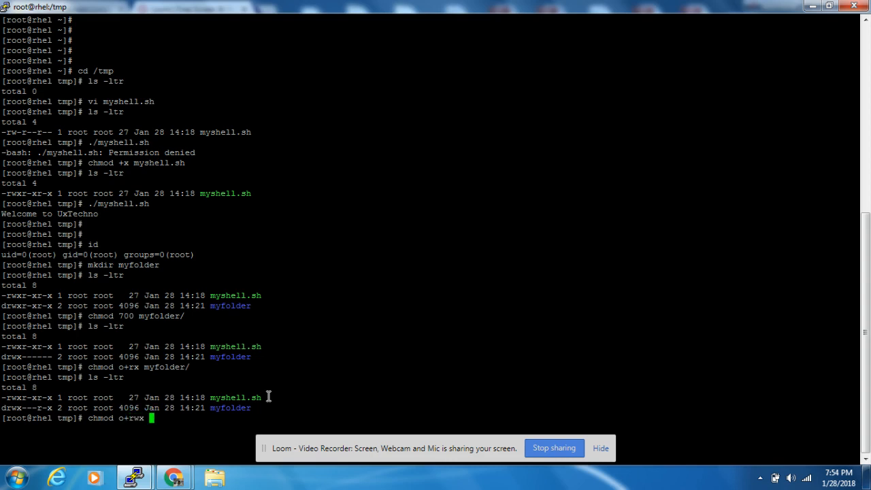
text(myfolder)
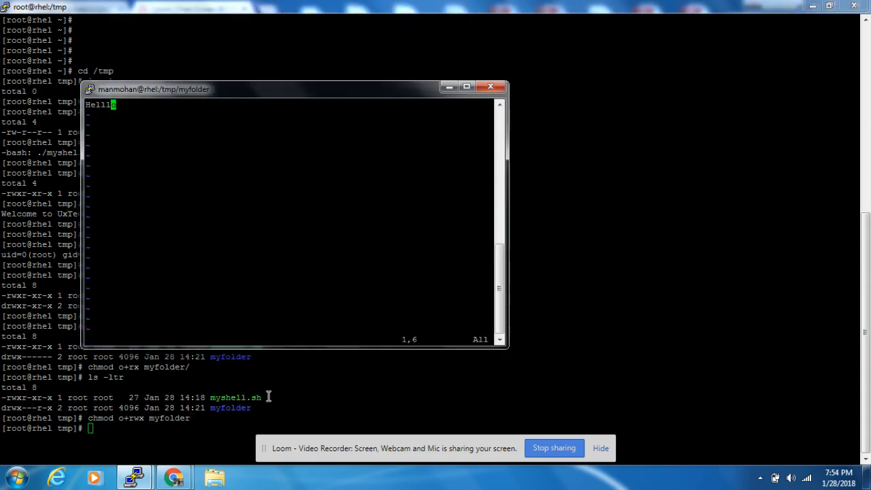
Save 1.txt with :wq and display its contents with cat
text(:wq)
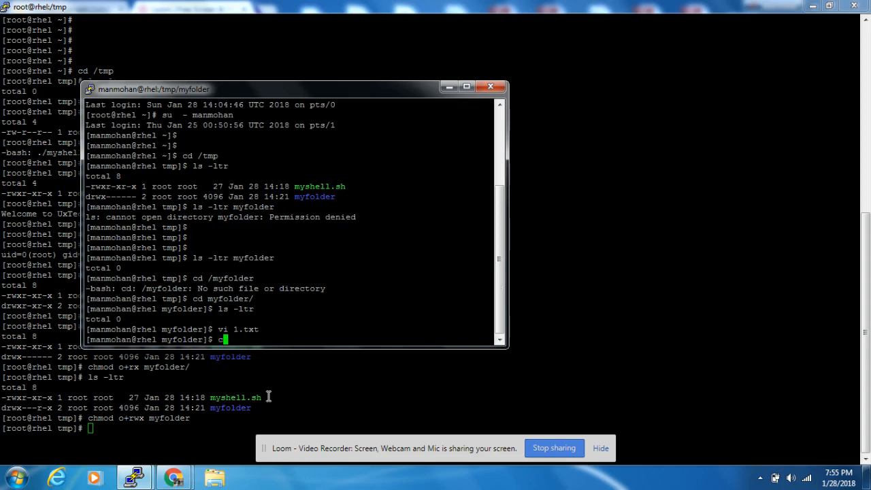
text(cat 1.)
click(252, 428)
text(ls -ltr)
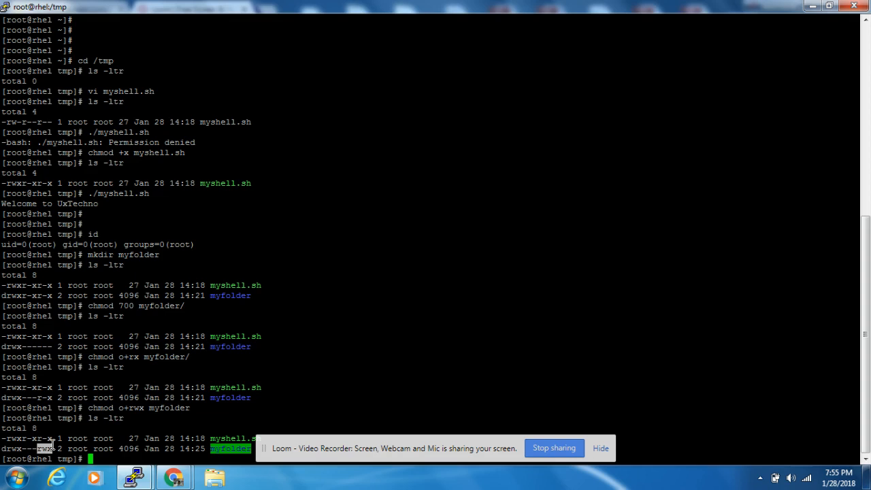
mouse_move(162, 414)
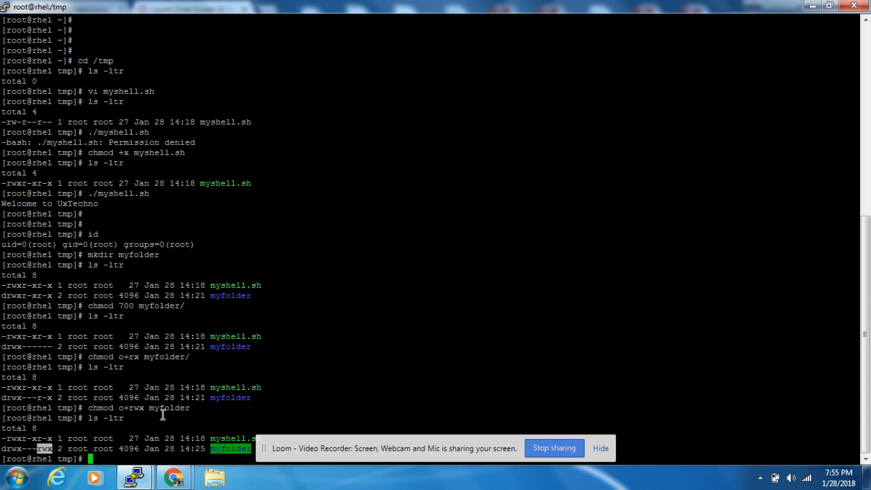